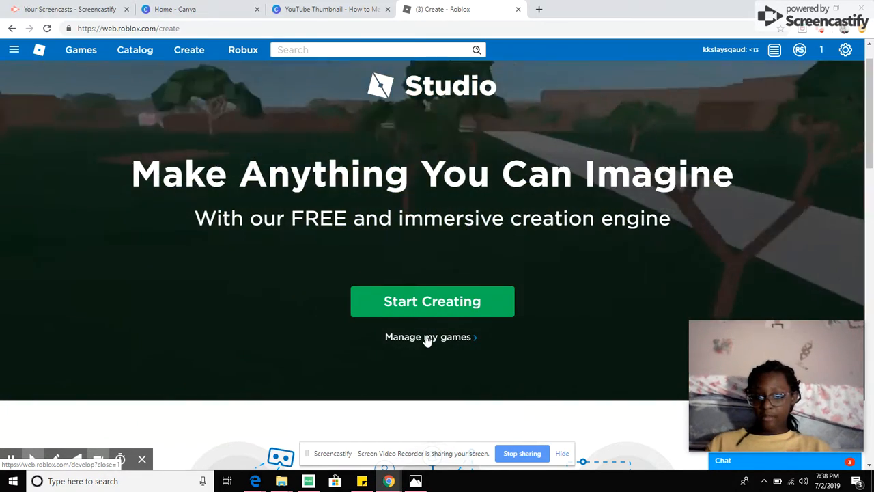
Step: Go to the My Creations list from the Create page
{"action": "left_click", "coordinate": [428, 336]}
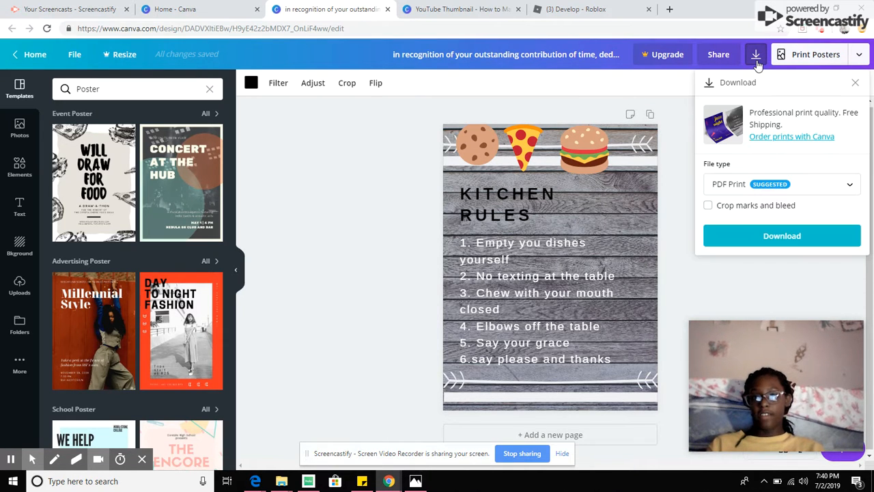
Step: Start downloading the Kitchen Rules poster as a PNG image
{"action": "left_click", "coordinate": [590, 8]}
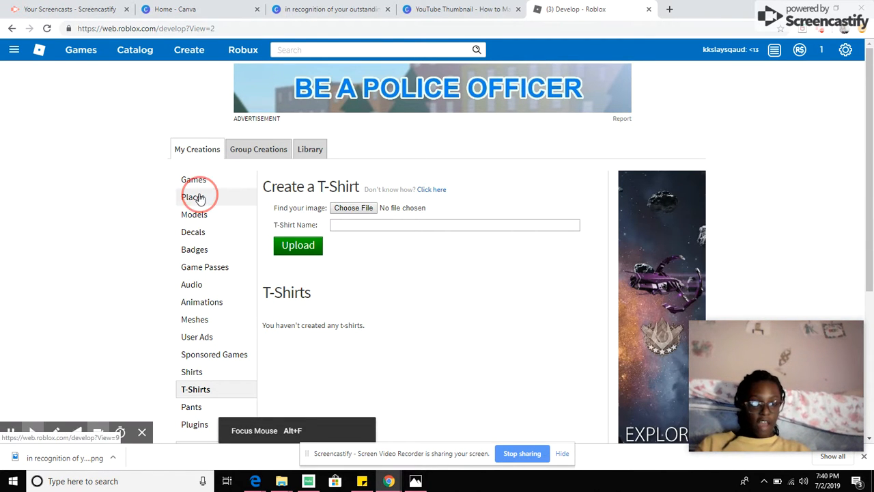
Step: Switch My Creations to the Decals section showing Create a Decal
{"action": "left_click", "coordinate": [193, 233]}
{"action": "type", "text": "Kitchen rules"}
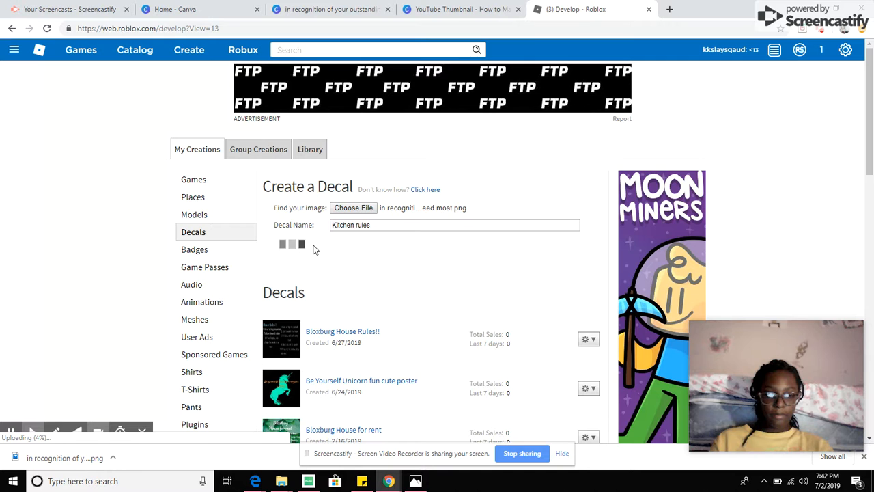